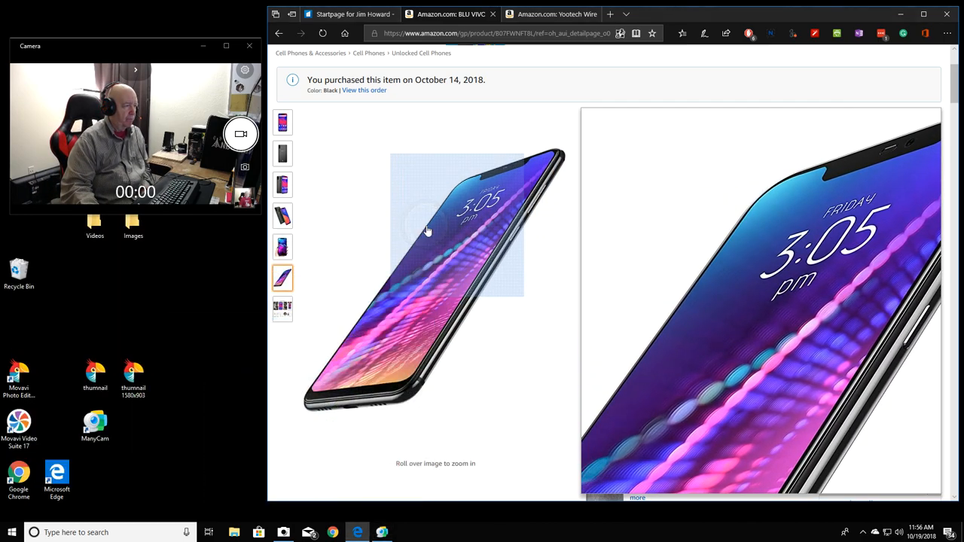
mouse_move(554, 244)
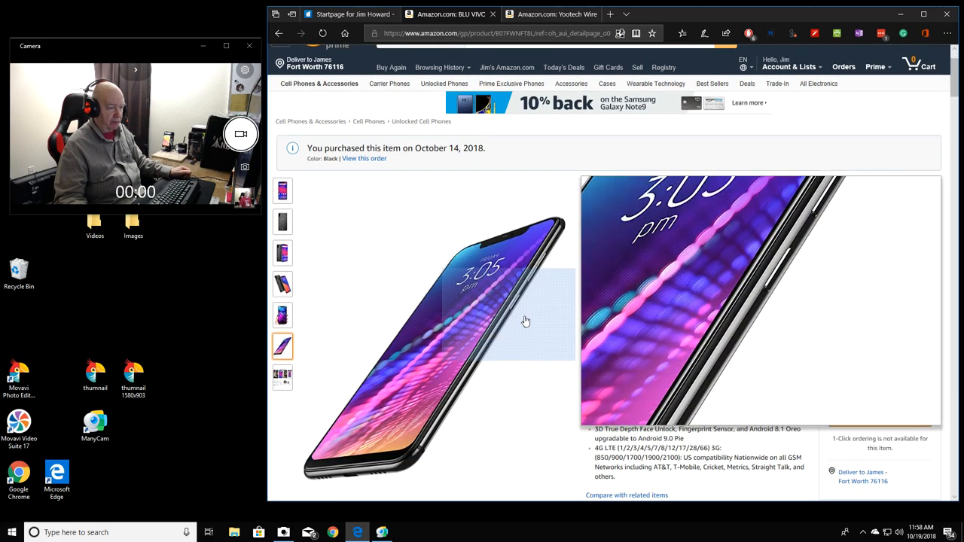
- Scroll to the BLU VIVO XI+ title, $299.99 price, feature bullets and purchase options
scroll("down", 3)
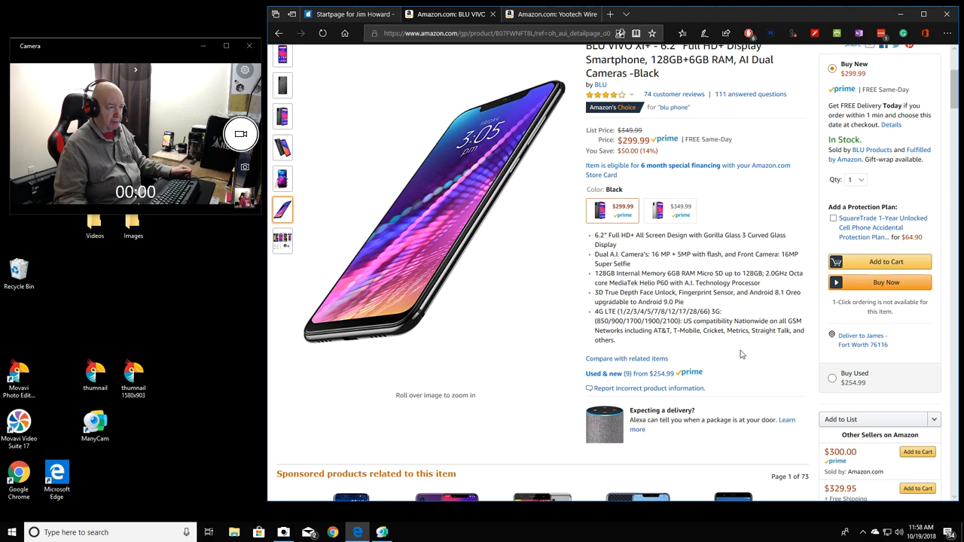
scroll("down", 3)
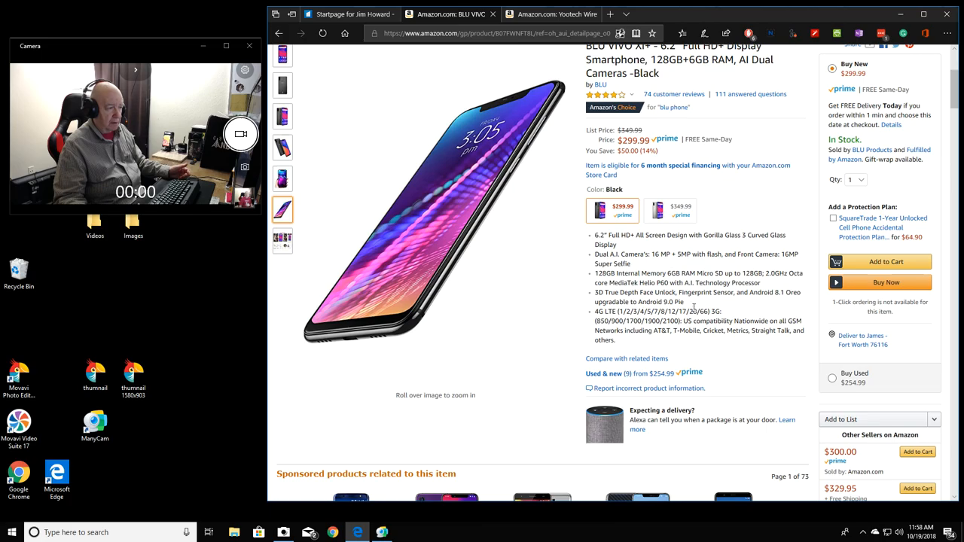
- Scroll through the manufacturer's feature tiles, Design to Upgradable To Android Pie, down to Compare items
scroll("down", 3)
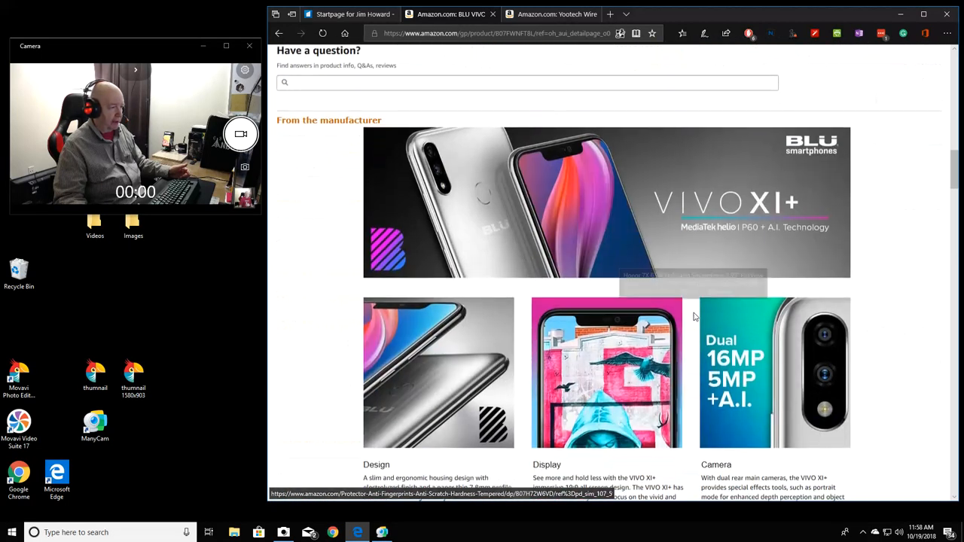
scroll("down", 3)
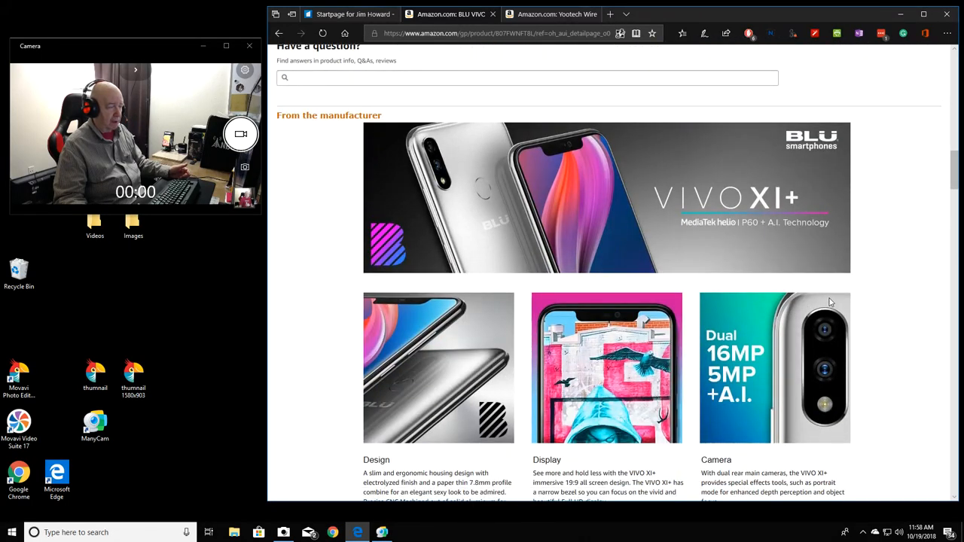
scroll("down", 3)
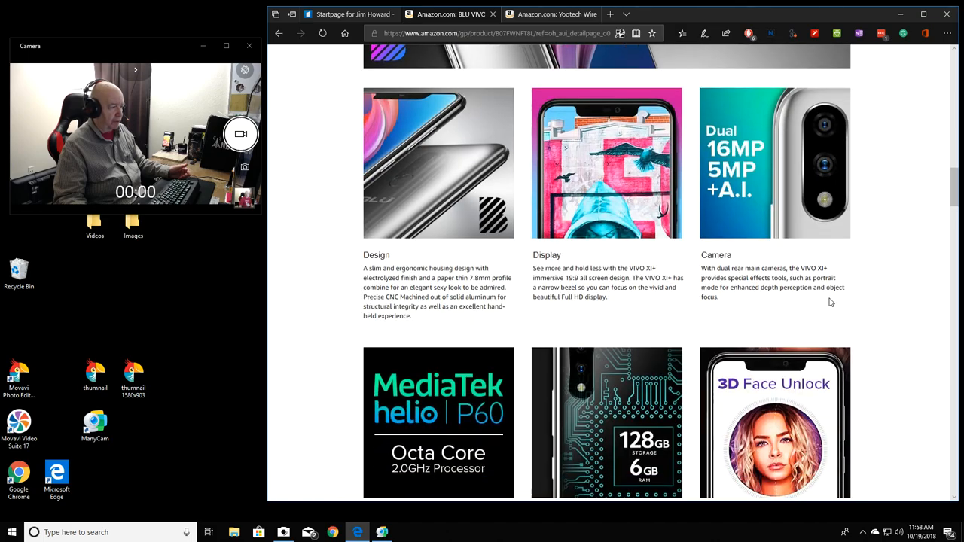
scroll("down", 3)
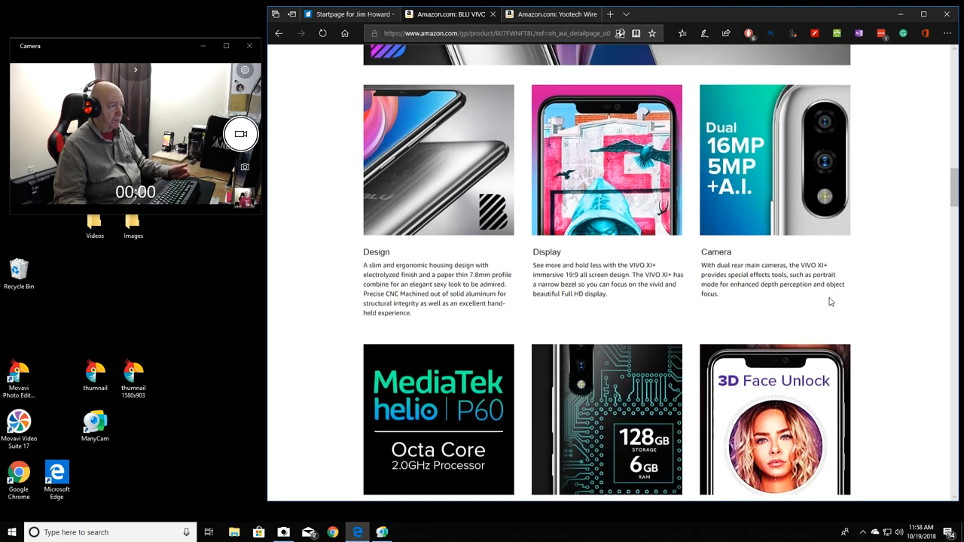
scroll("down", 3)
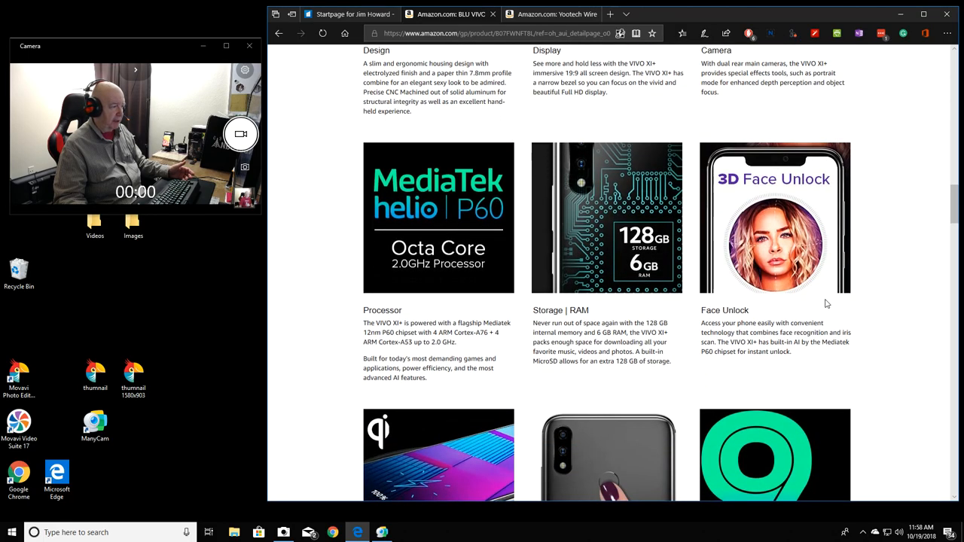
scroll("down", 3)
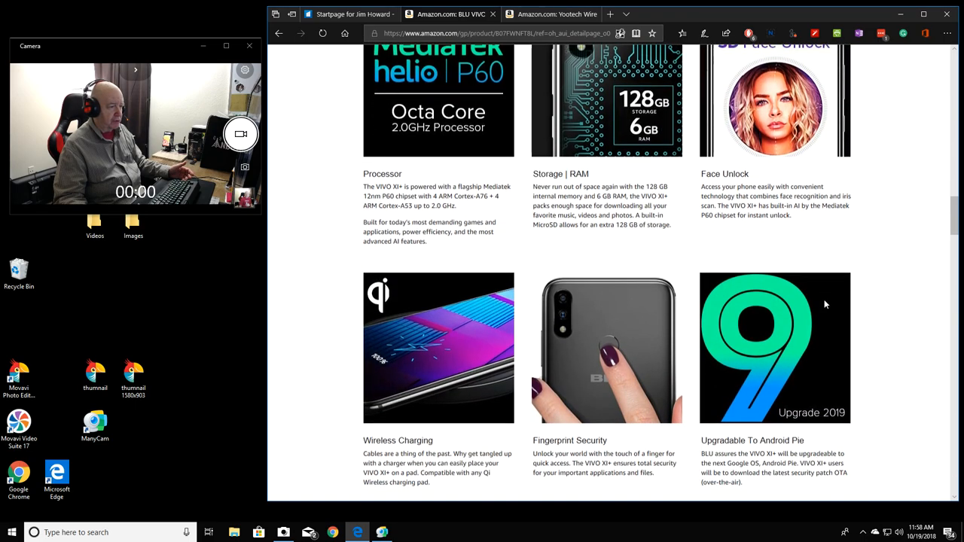
scroll("down", 3)
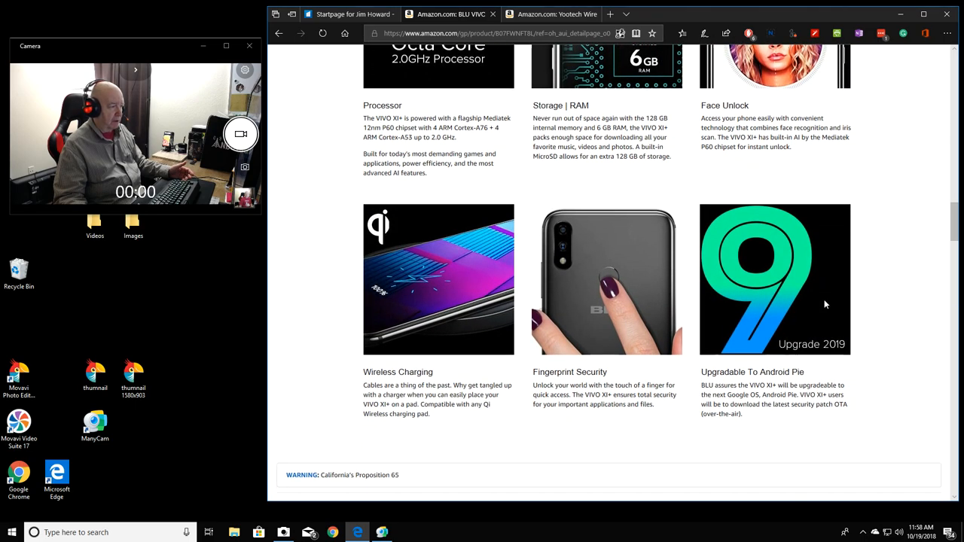
scroll("down", 3)
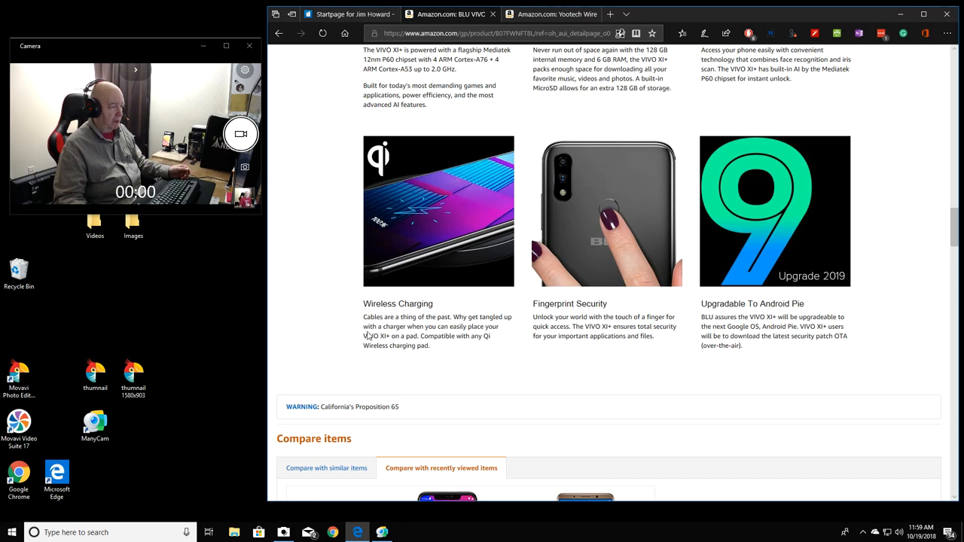
mouse_move(337, 330)
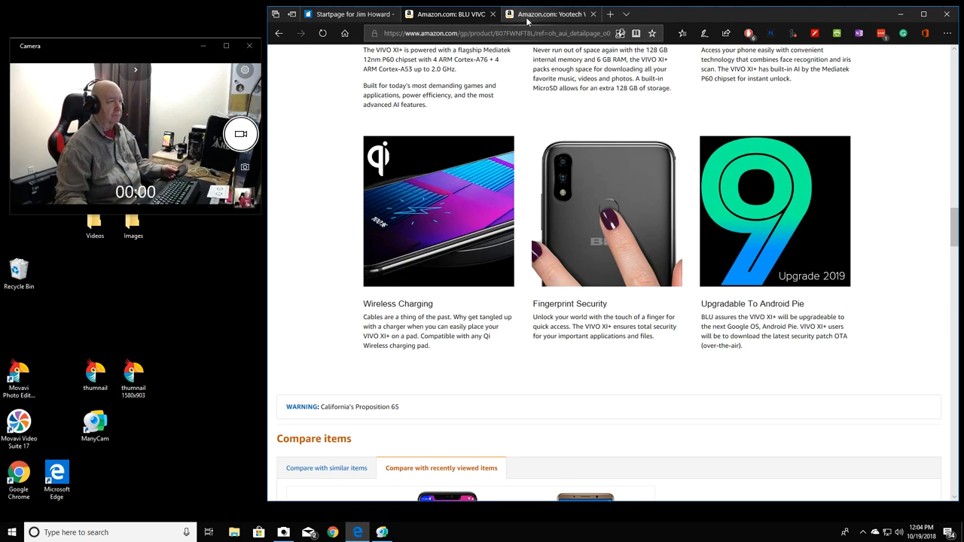
left_click(549, 13)
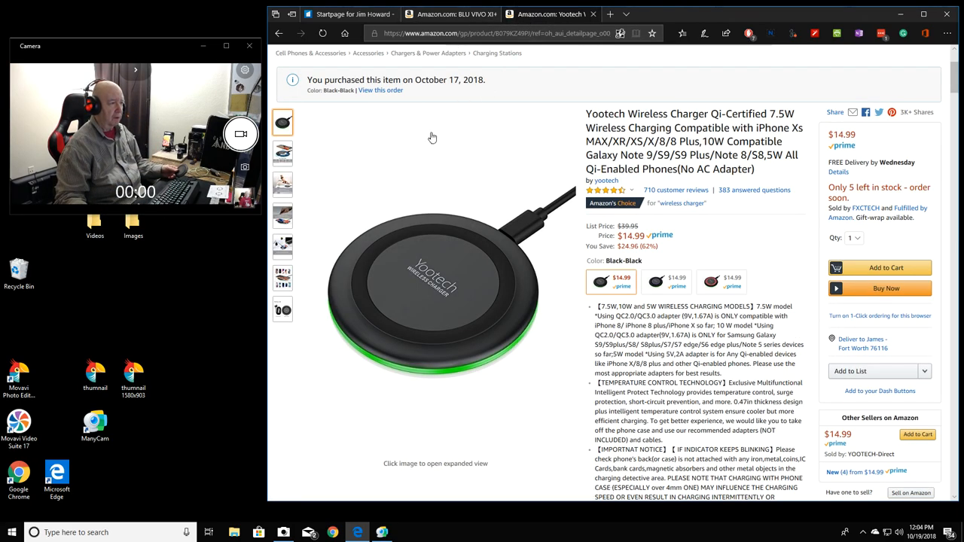
mouse_move(427, 147)
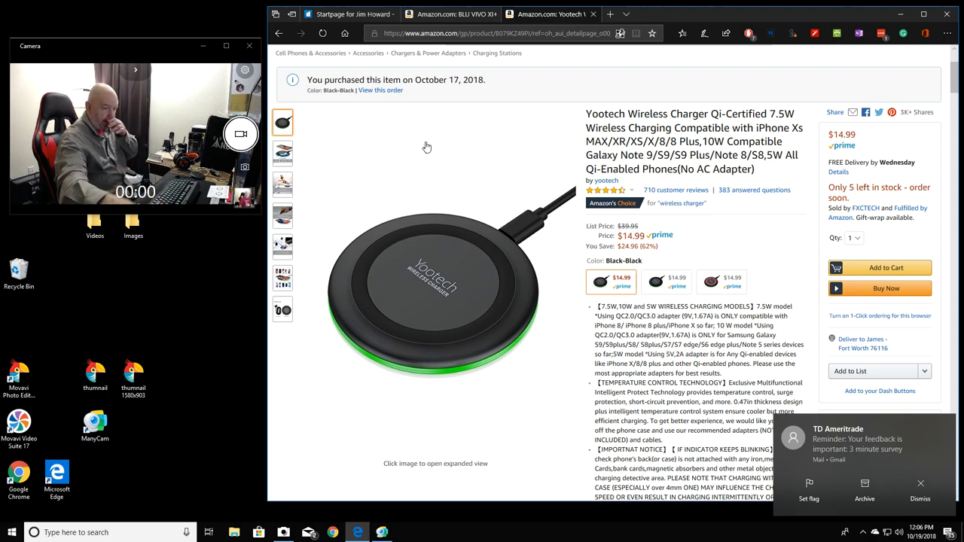
left_click(920, 488)
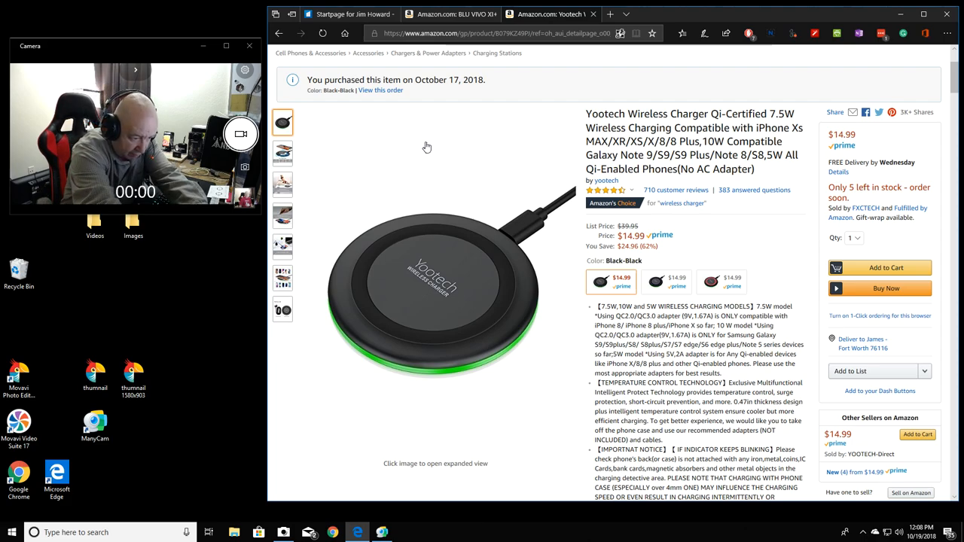
left_click(283, 154)
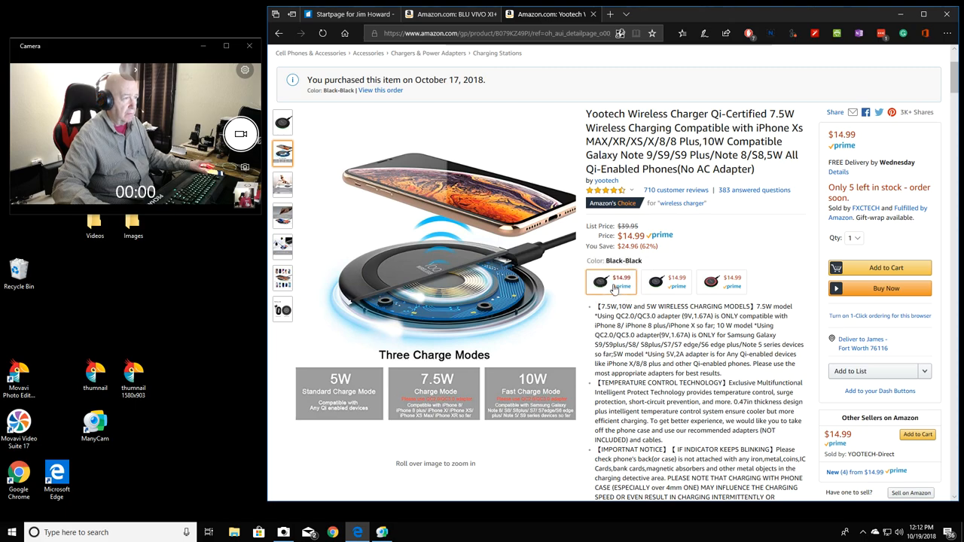
- Switch the Yootech charger from Black-Black to another colour variant and scroll the listing
left_click(655, 282)
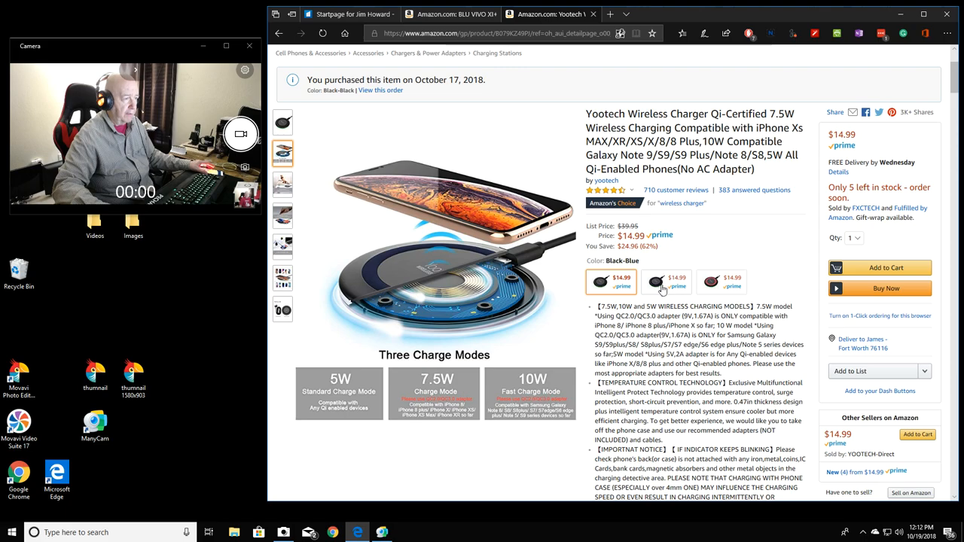
mouse_move(655, 282)
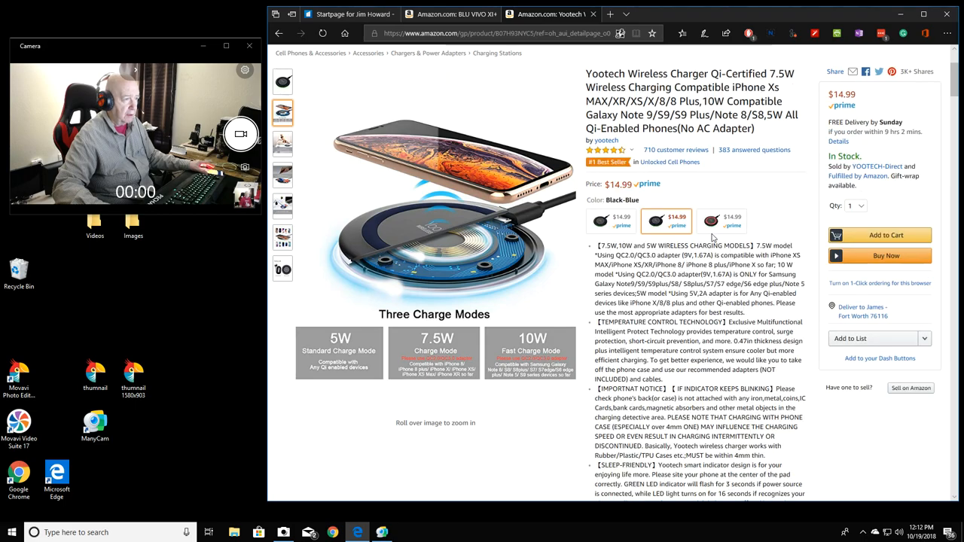
mouse_move(720, 220)
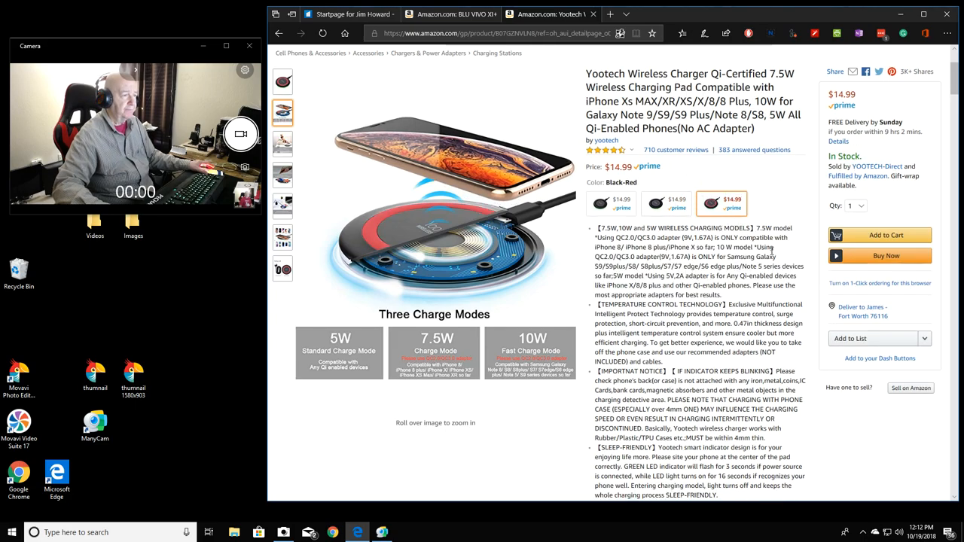
scroll("down", 3)
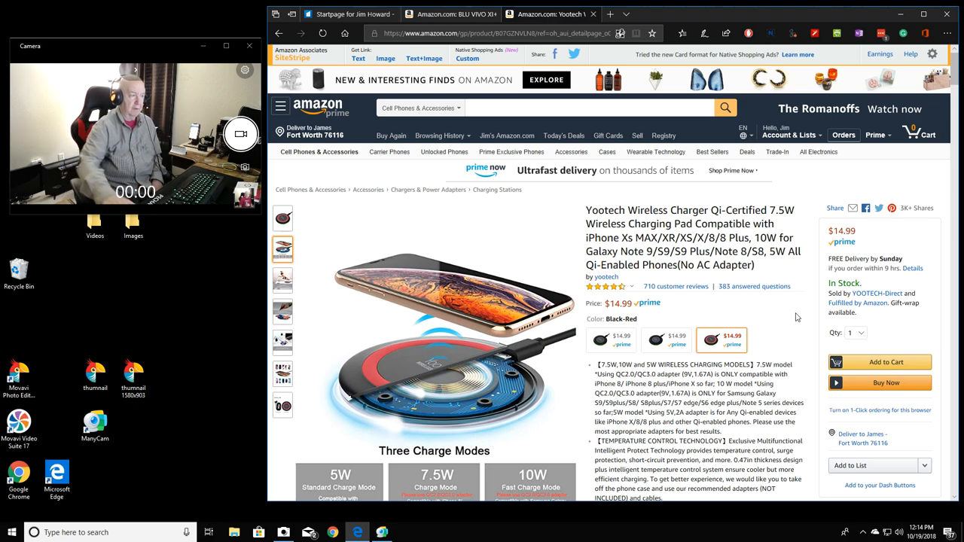
- Scroll the description past the 7.5W, 10W and 5W charging modes to the Qi Certified, Ultra Slim, Sleep Friendly, Case Friendly icons
scroll("down", 3)
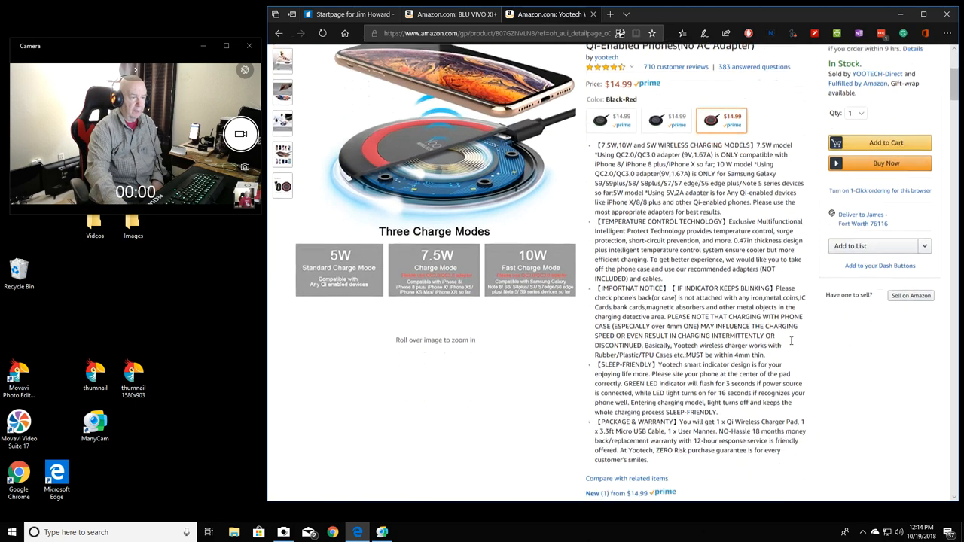
scroll("down", 3)
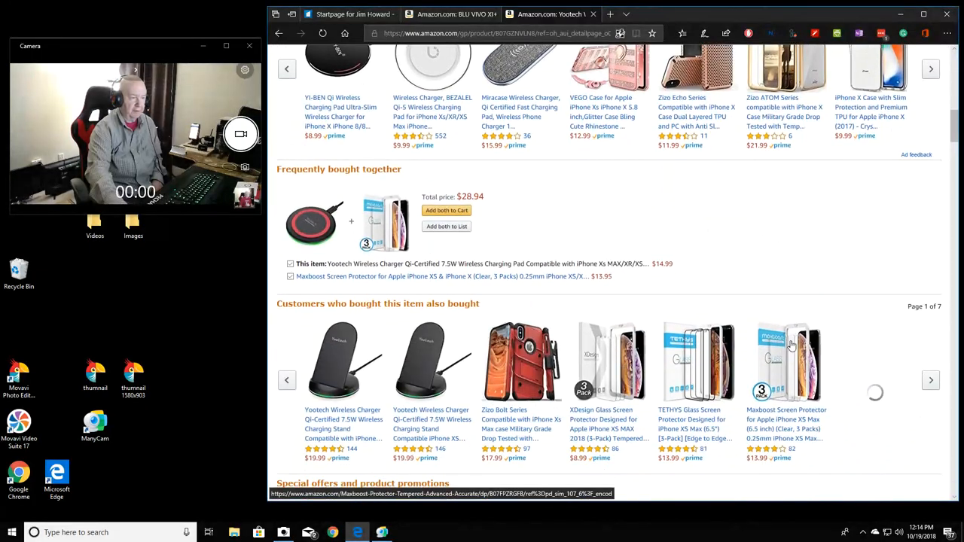
scroll("down", 3)
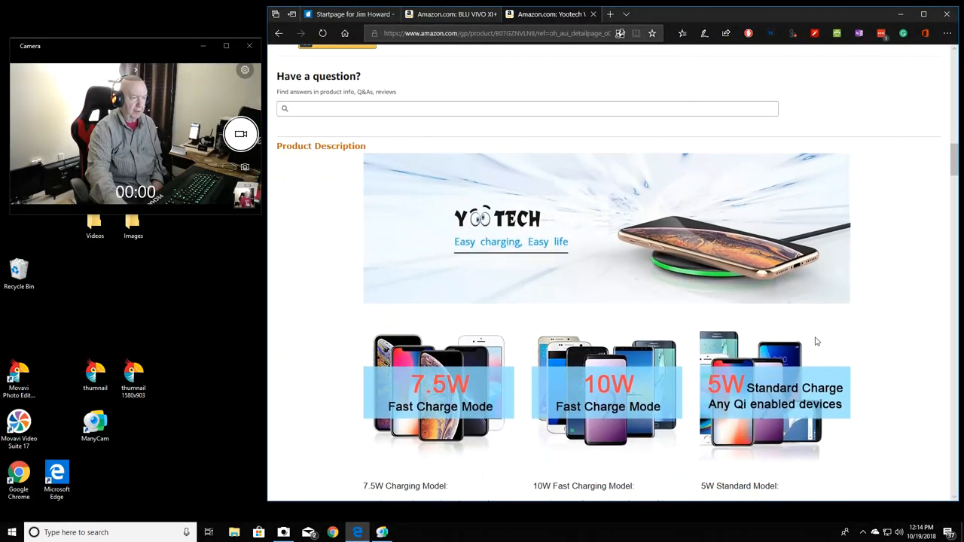
scroll("down", 3)
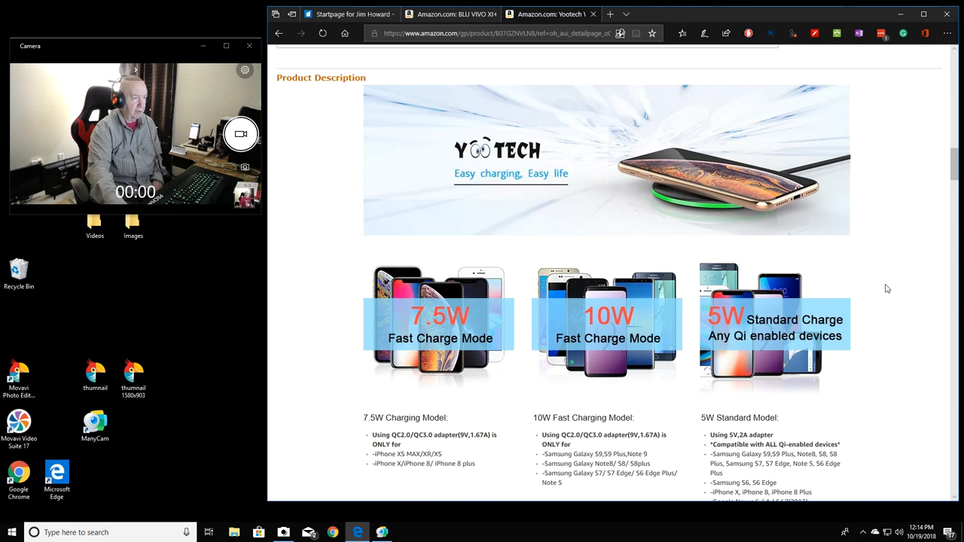
scroll("down", 3)
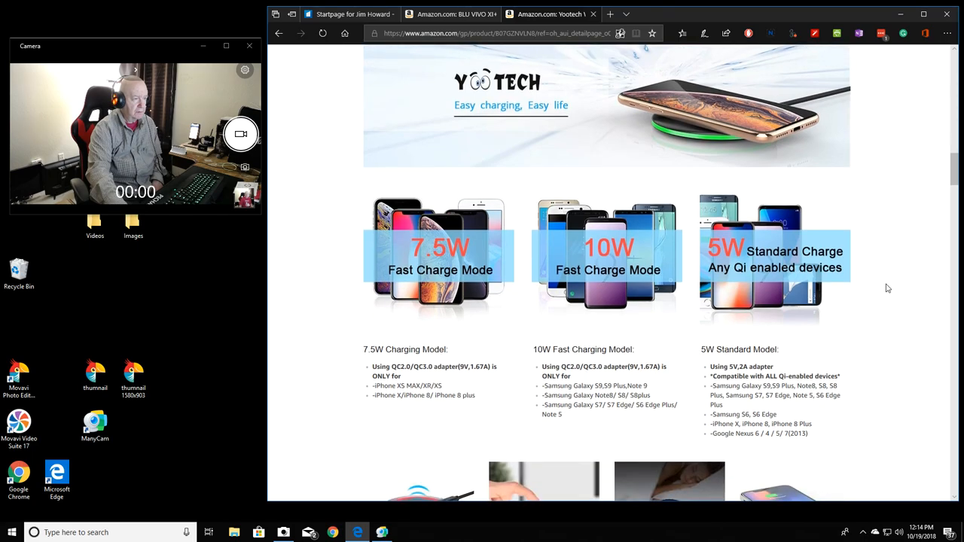
scroll("down", 3)
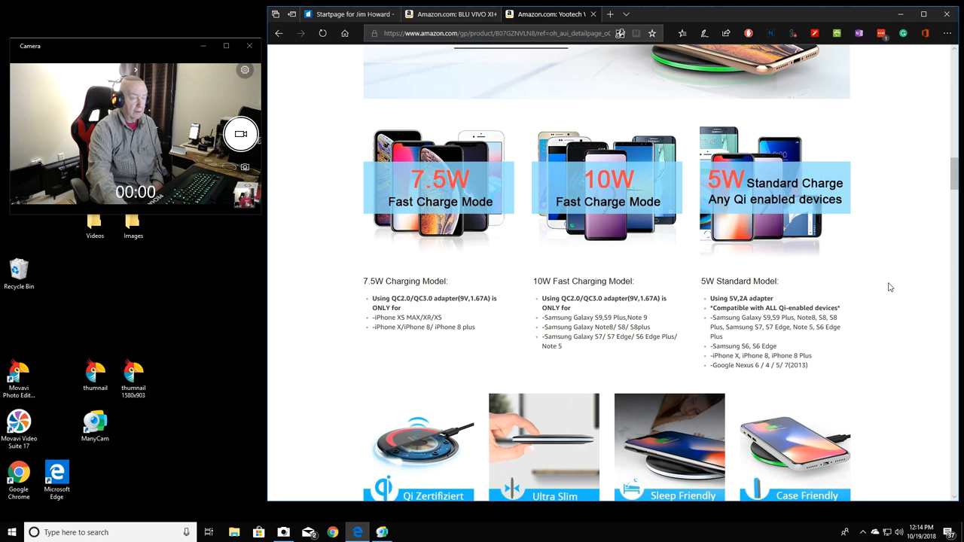
scroll("up", 3)
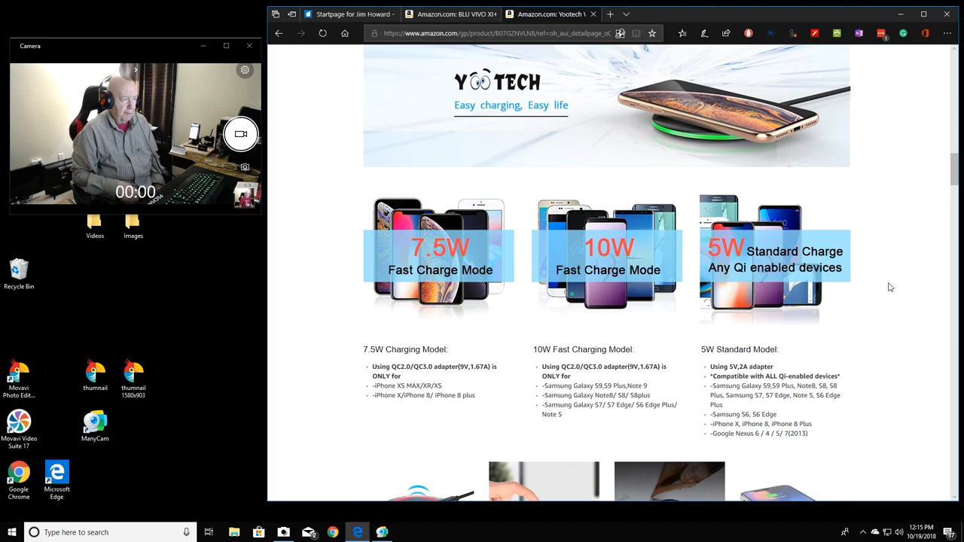
mouse_move(897, 283)
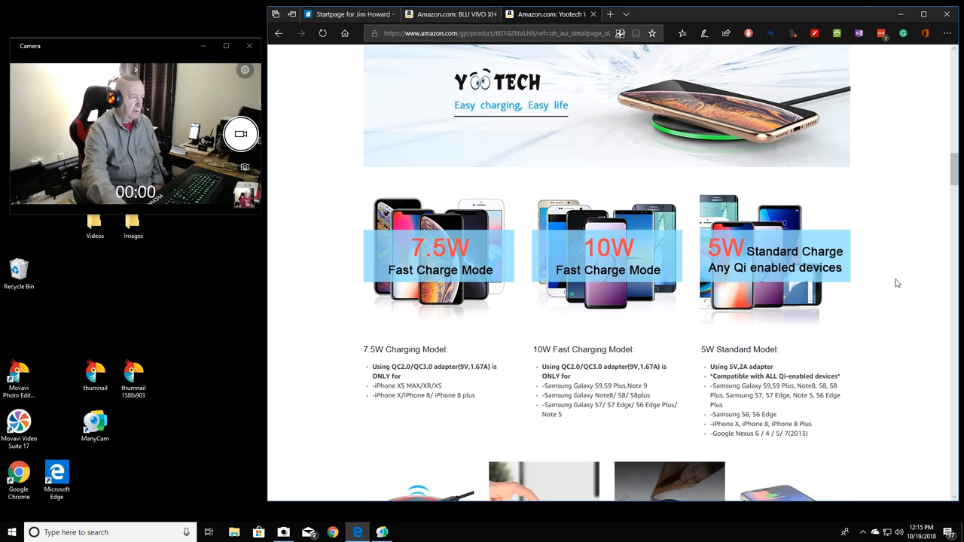
scroll("down", 3)
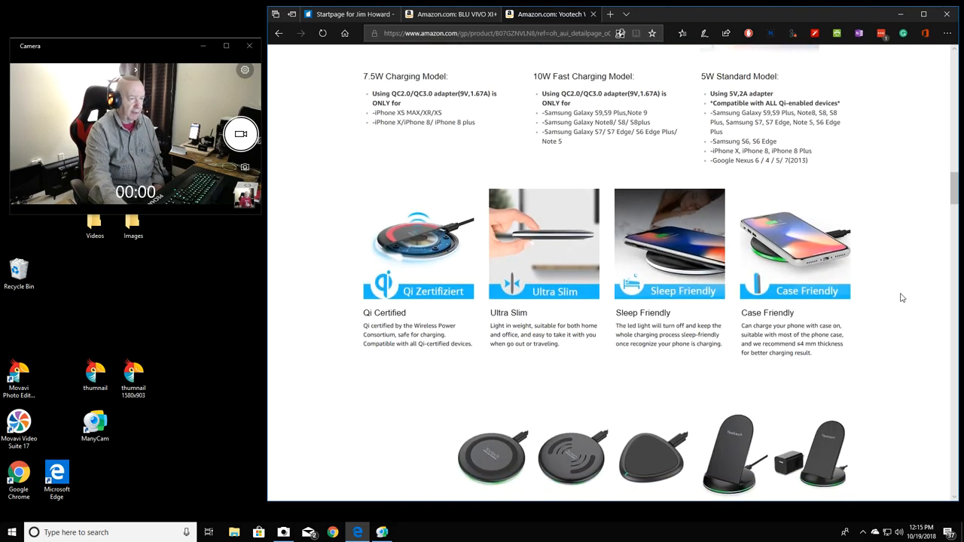
- Scroll to the five-model Yootech comparison chart, then back to the title and $14.99 Black-Red listing
scroll("down", 3)
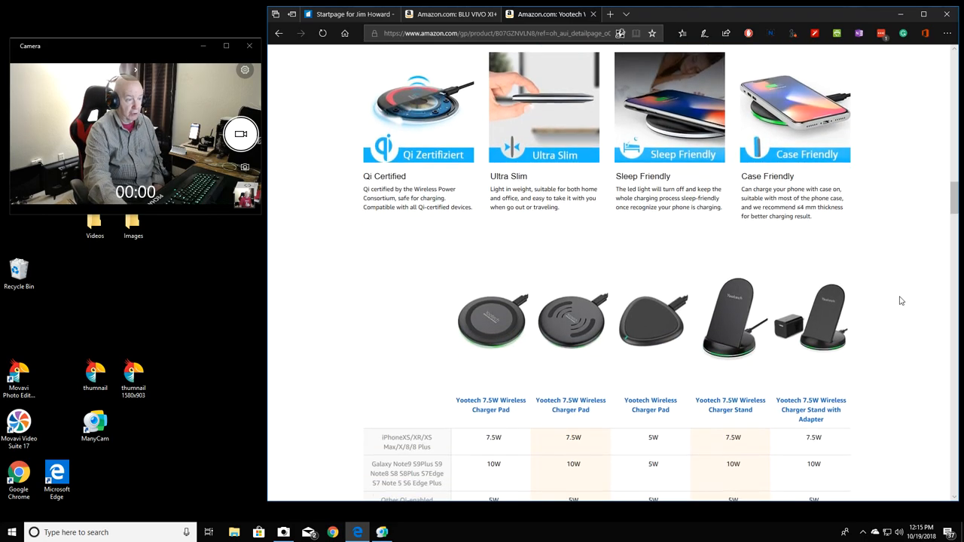
scroll("down", 3)
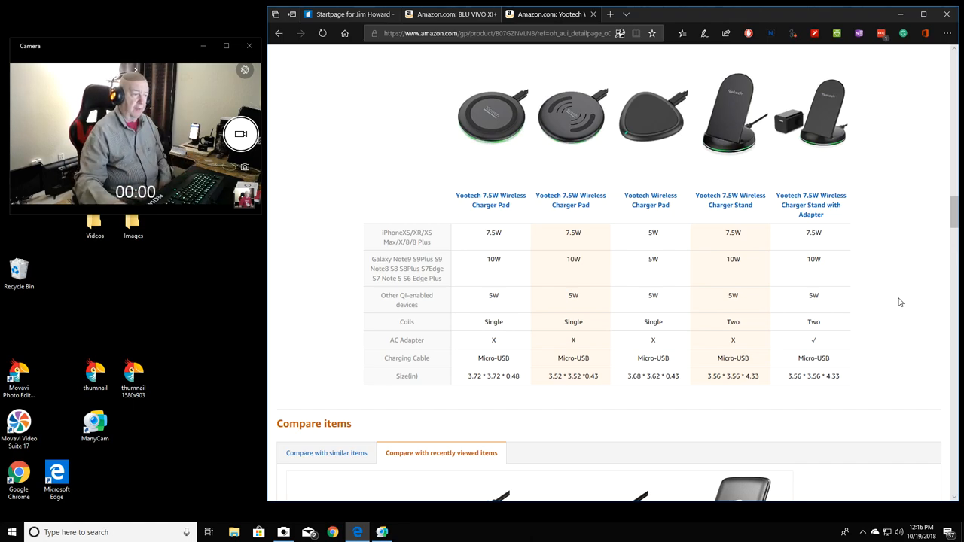
scroll("down", 3)
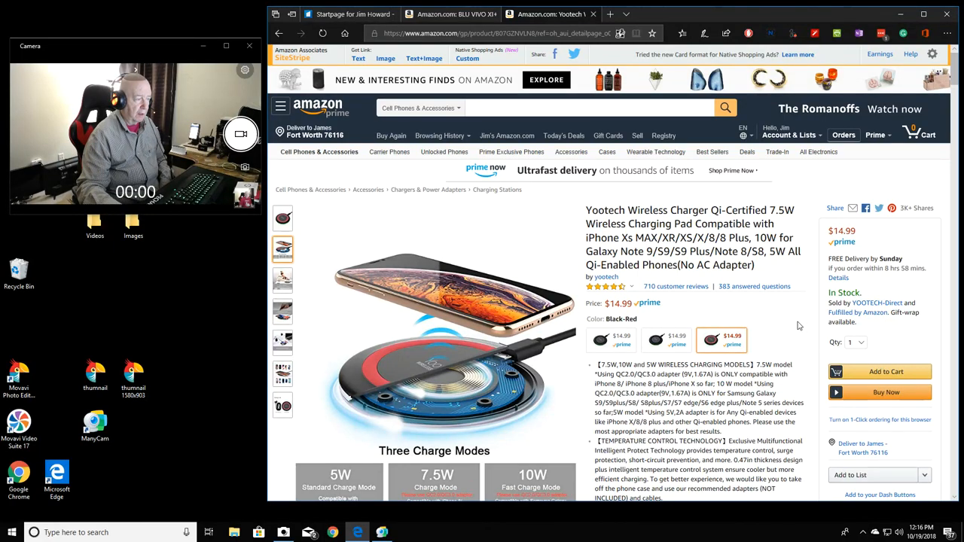
scroll("down", 3)
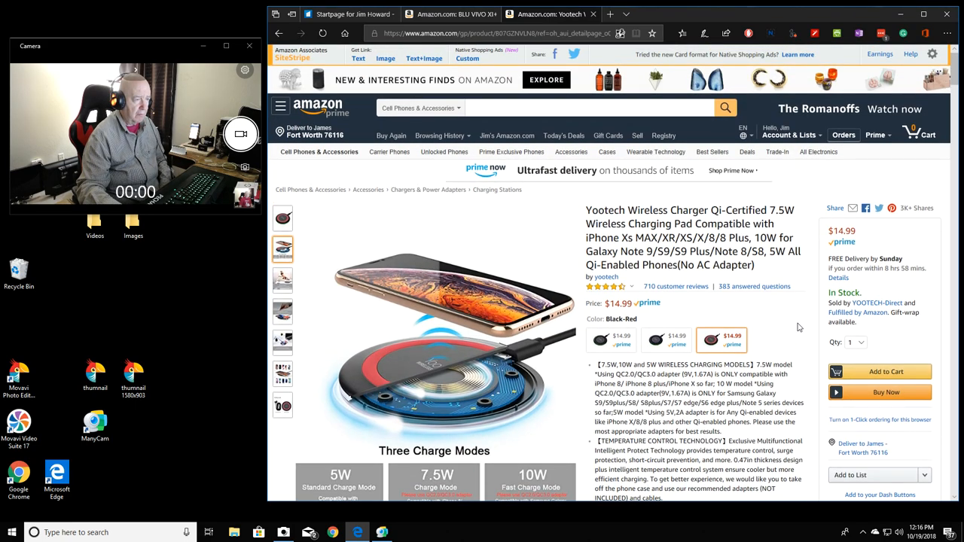
left_click(602, 340)
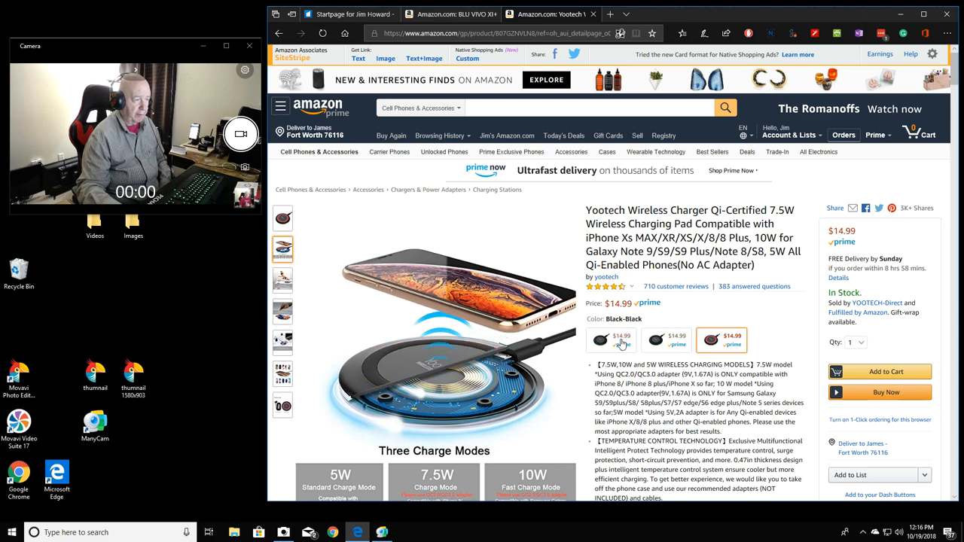
mouse_move(599, 340)
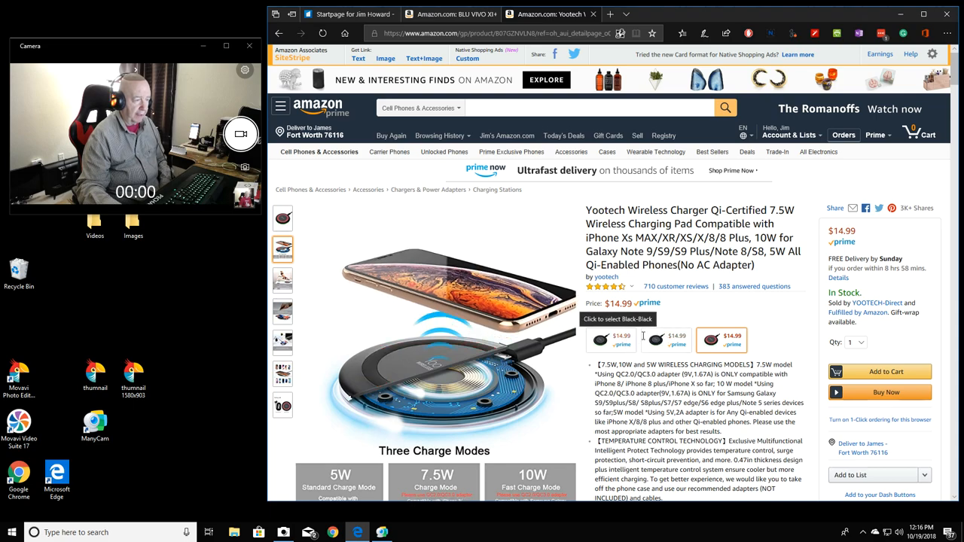
left_click(719, 339)
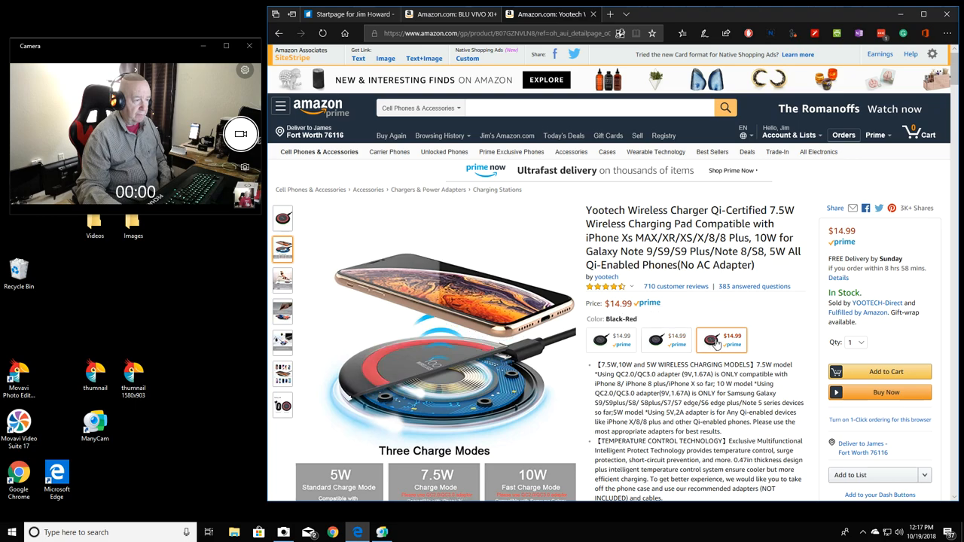
mouse_move(795, 304)
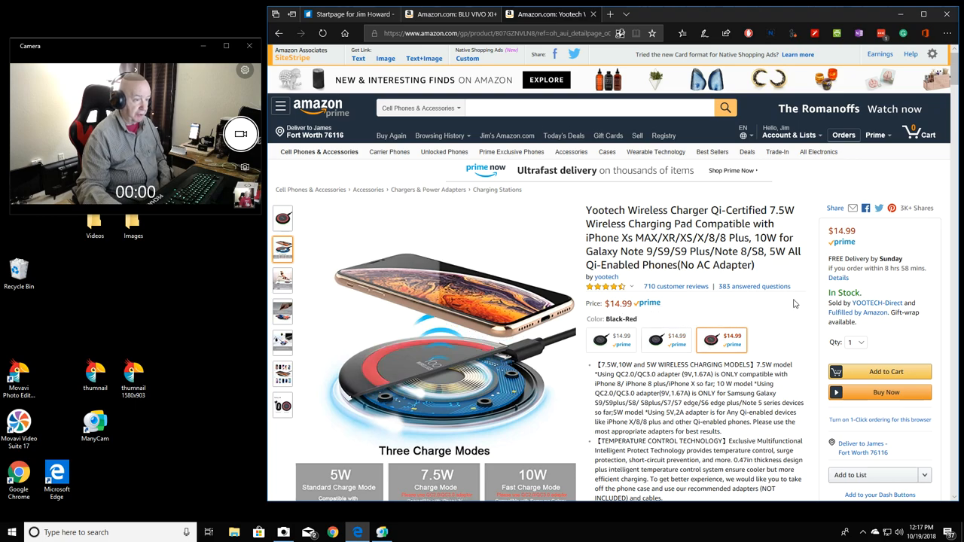